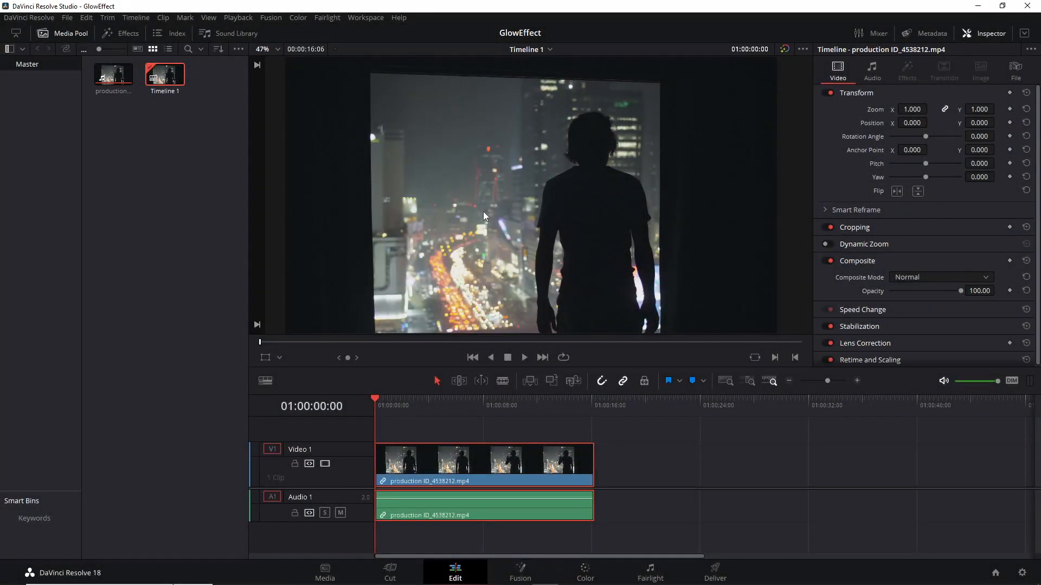
# Move the clip to the Color page and leave Magic Mask in Object mode after trying Person
pyautogui.click(584, 571)
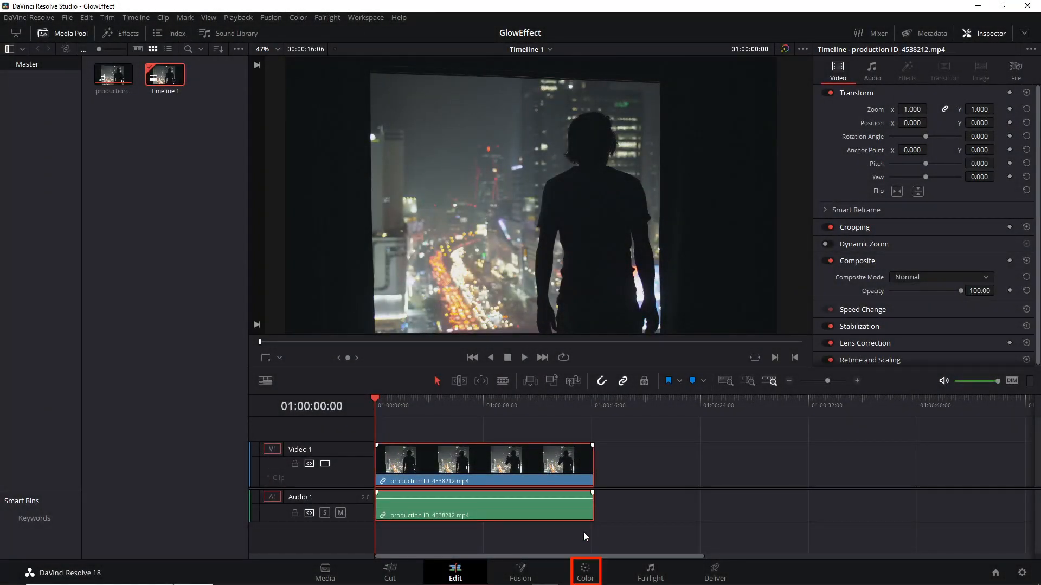
pyautogui.click(585, 573)
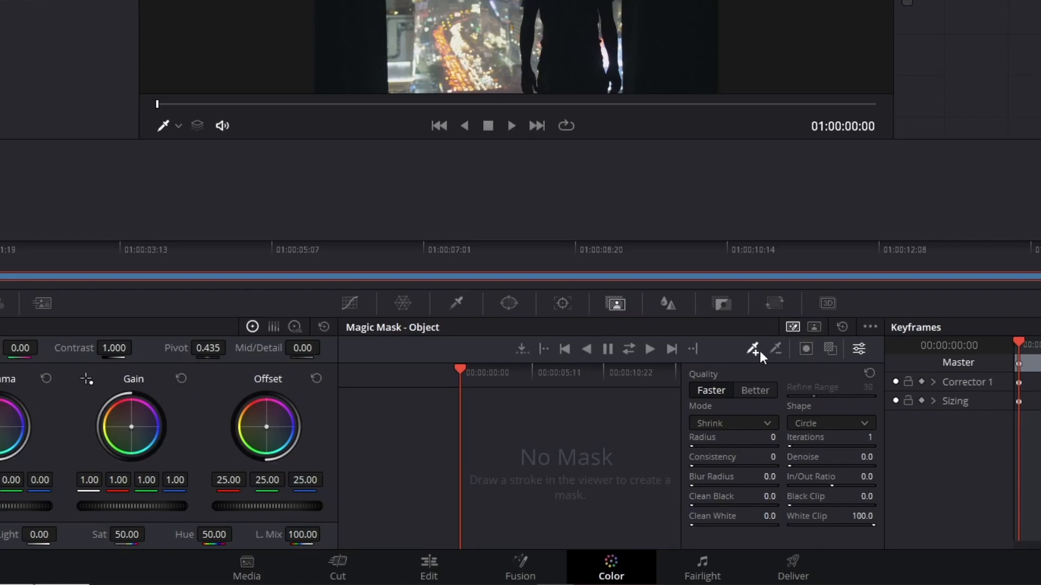
pyautogui.moveTo(787, 337)
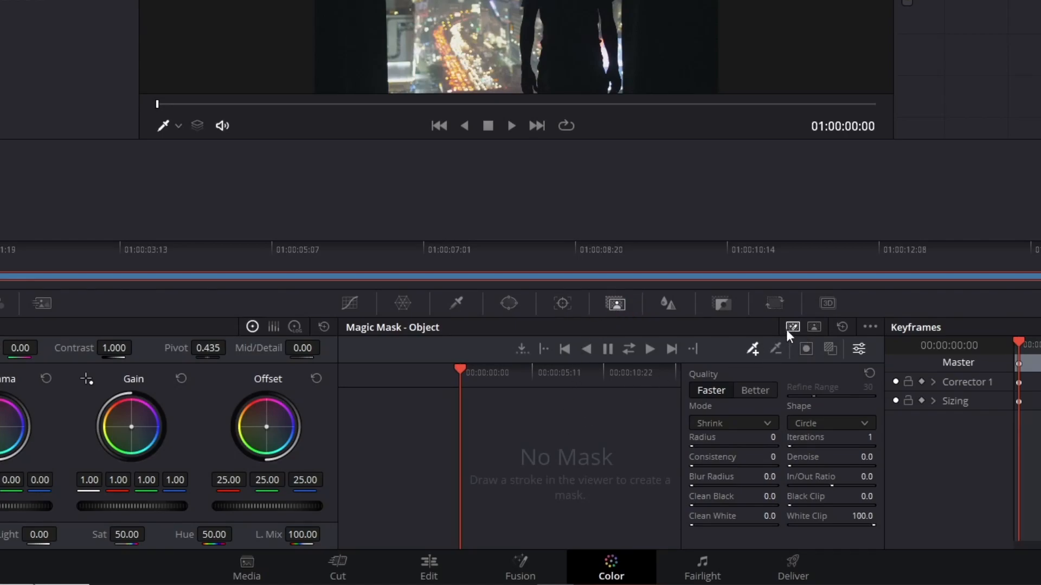
pyautogui.click(814, 327)
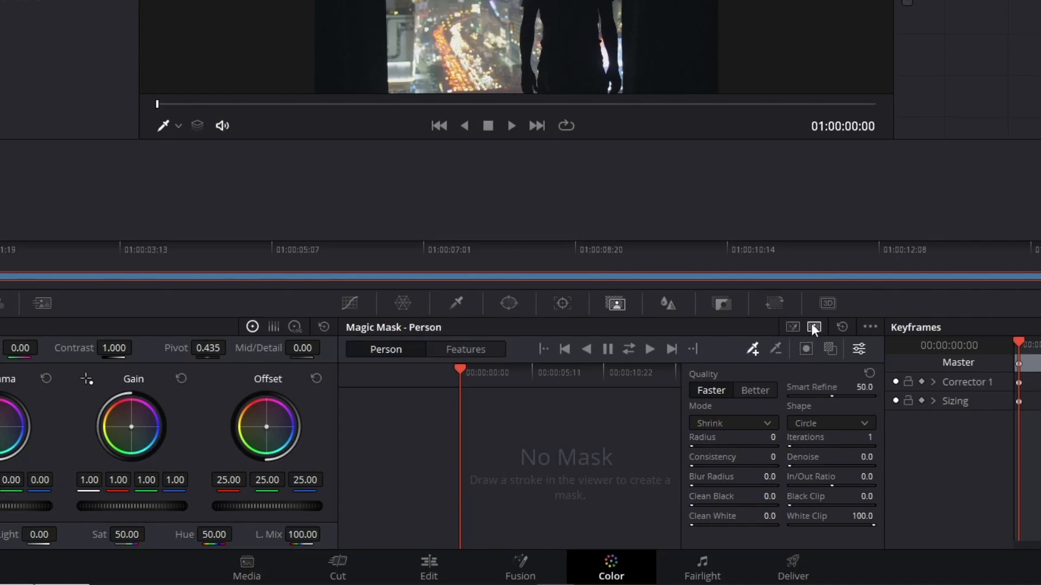
pyautogui.click(792, 328)
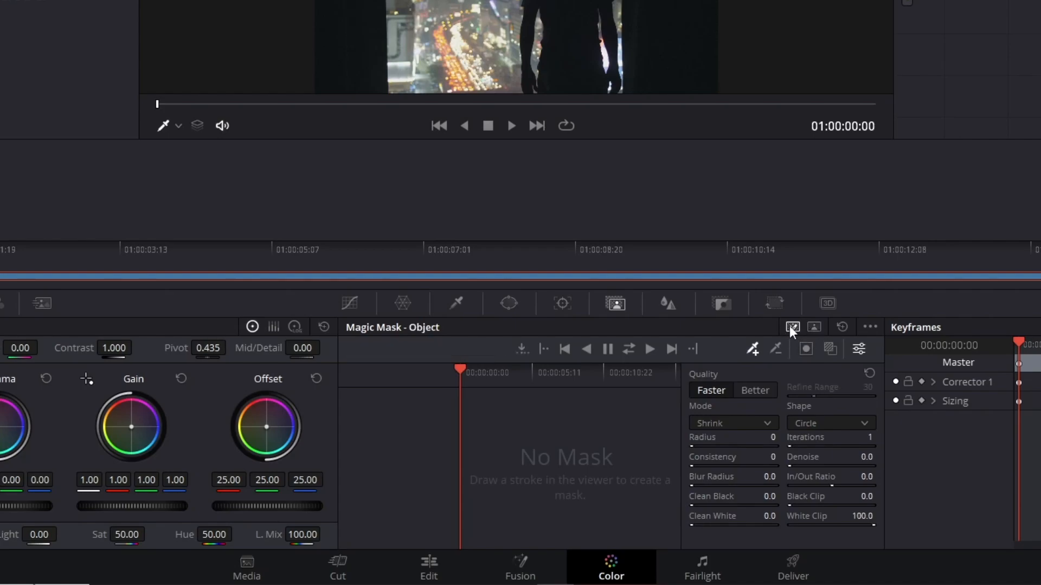
pyautogui.moveTo(766, 331)
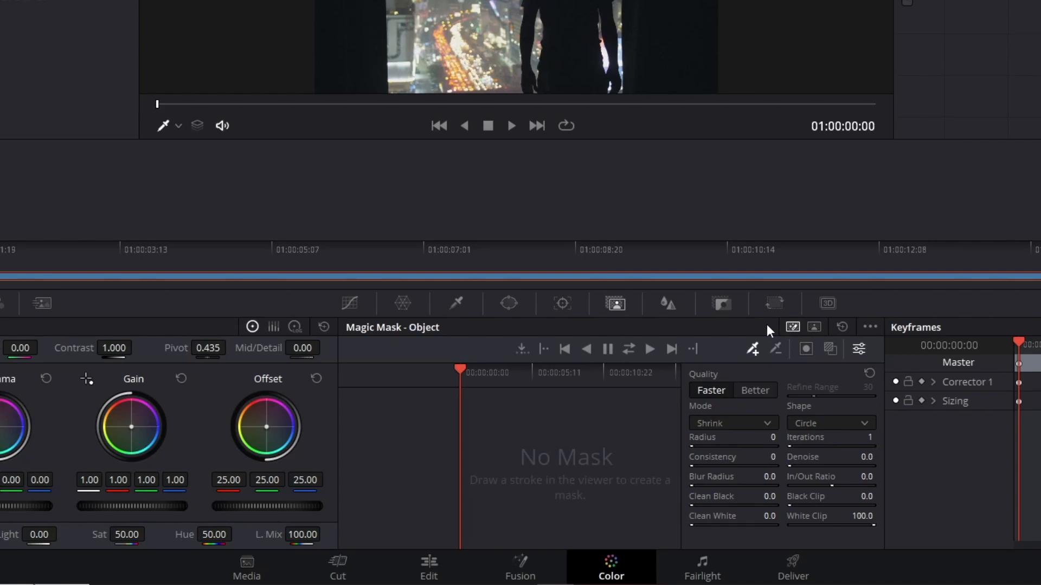
pyautogui.moveTo(770, 331)
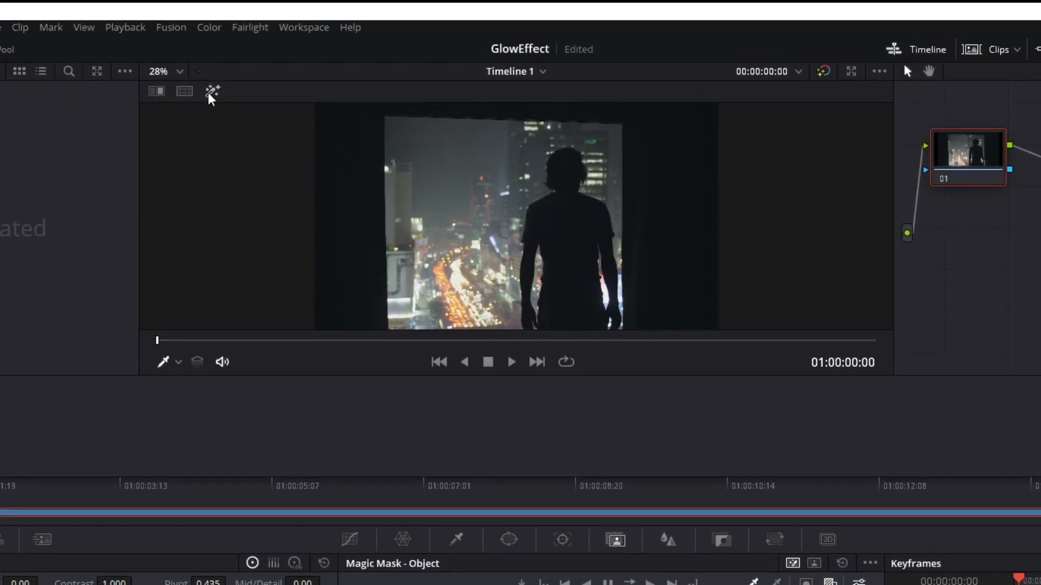
# Show the mask overlay and track the two-stroke person mask forward and reverse
pyautogui.click(212, 92)
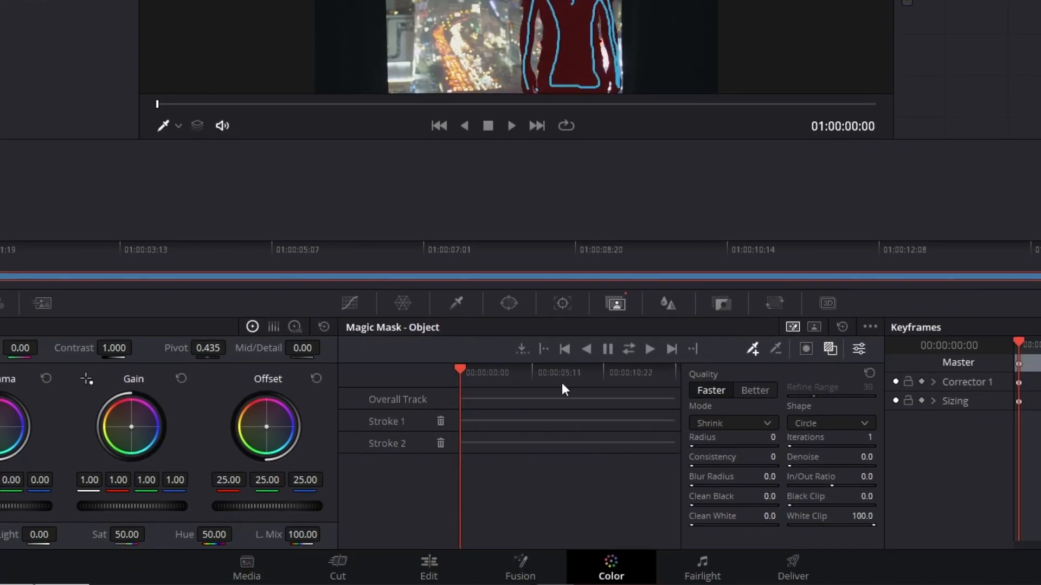
pyautogui.click(628, 348)
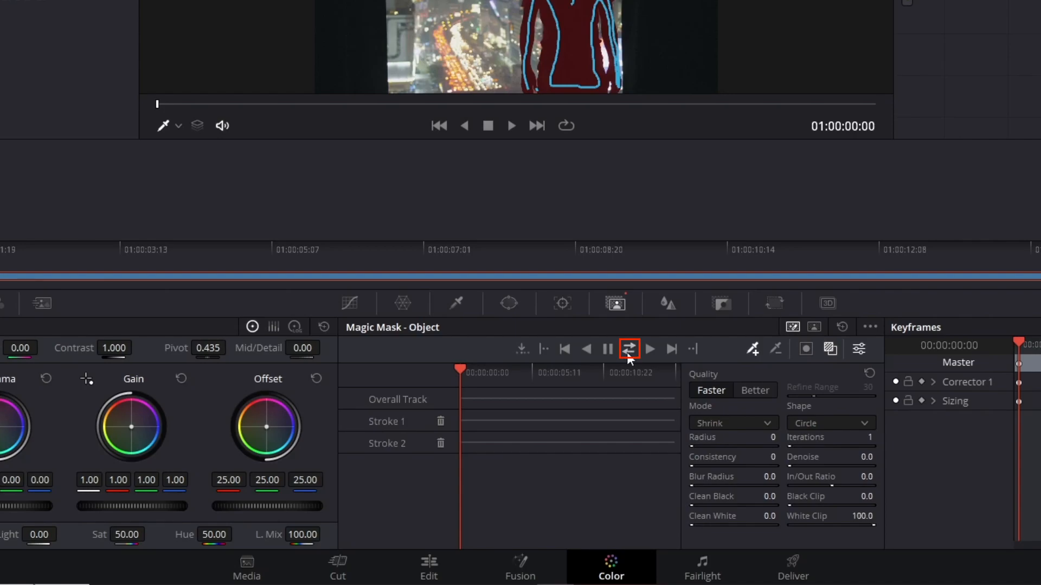
pyautogui.click(628, 348)
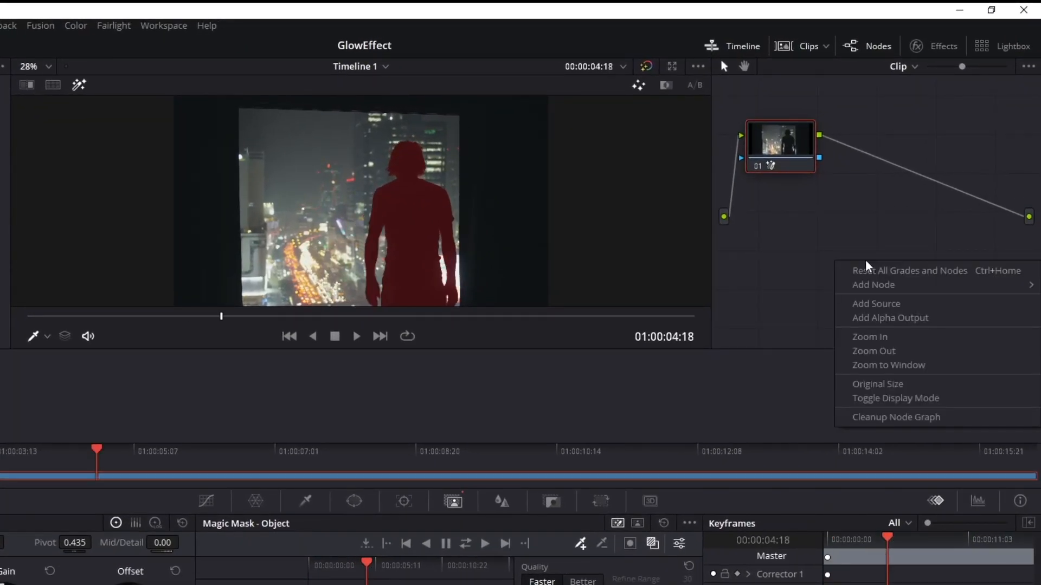
pyautogui.moveTo(890, 318)
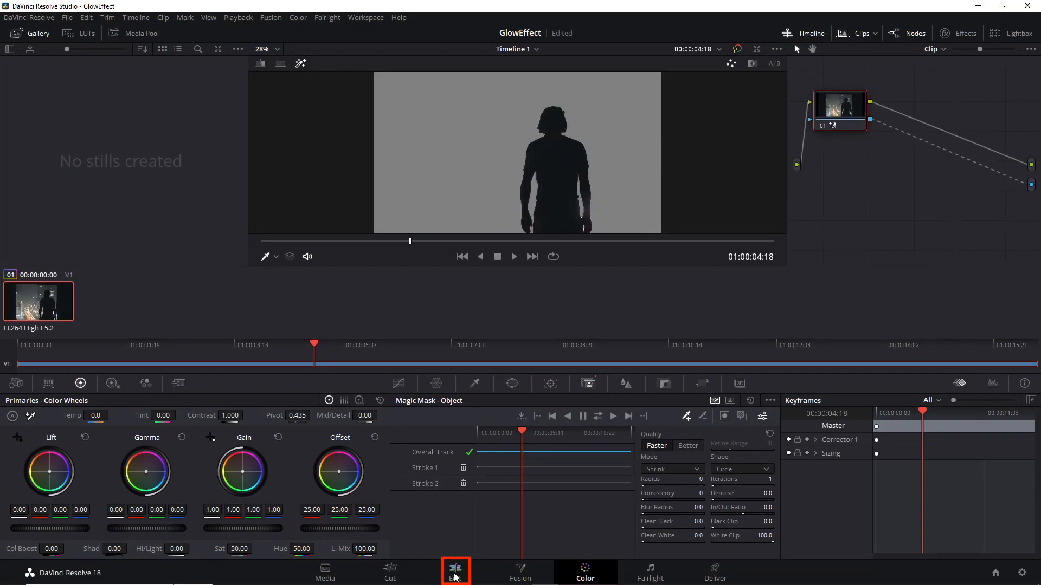
# Scrub the cut-out person on the Edit timeline, then view the clip on the Fusion page
pyautogui.click(455, 573)
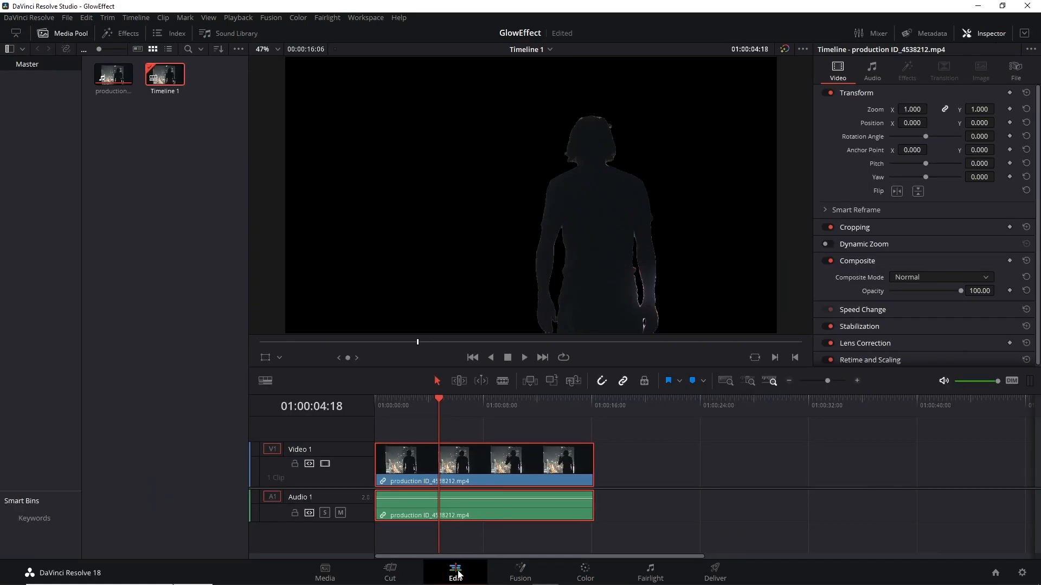
pyautogui.click(493, 400)
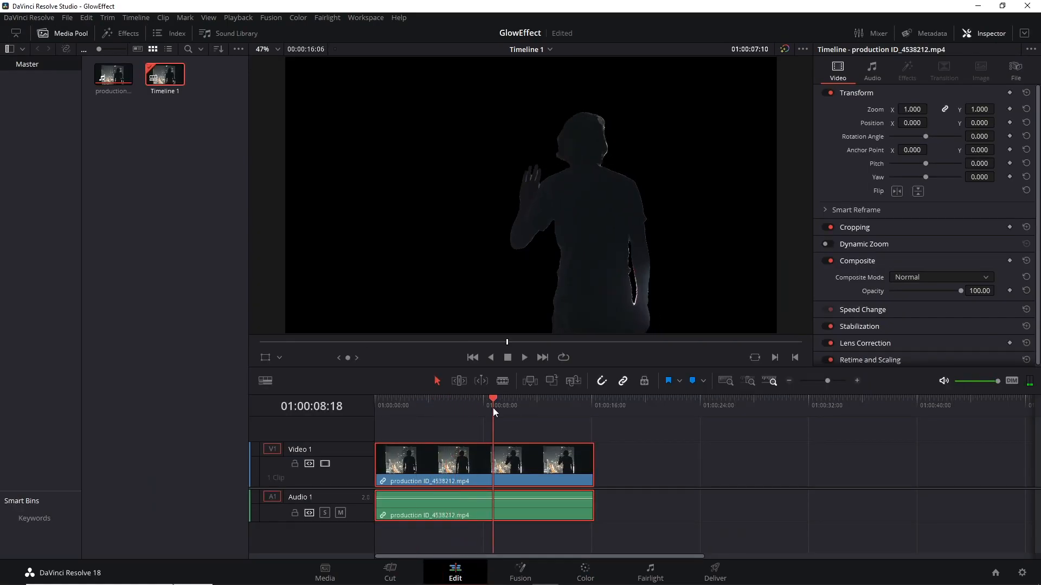
pyautogui.click(435, 400)
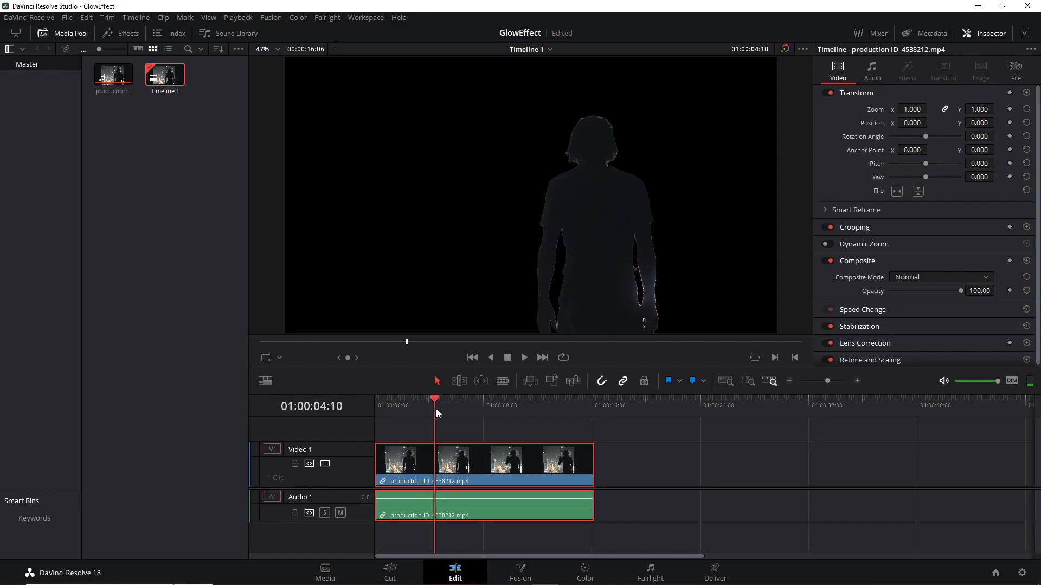
pyautogui.moveTo(441, 410)
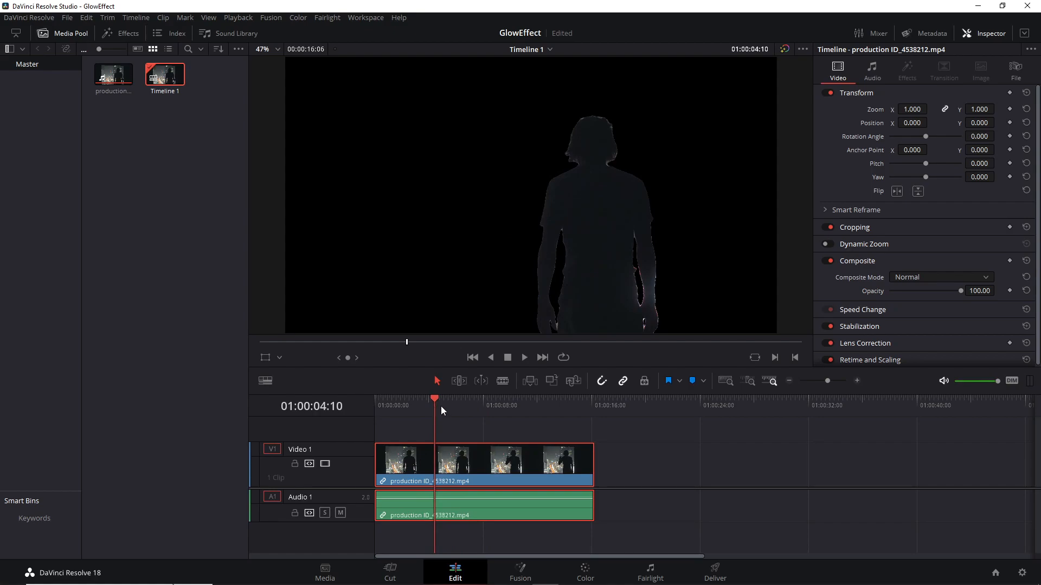
pyautogui.click(520, 572)
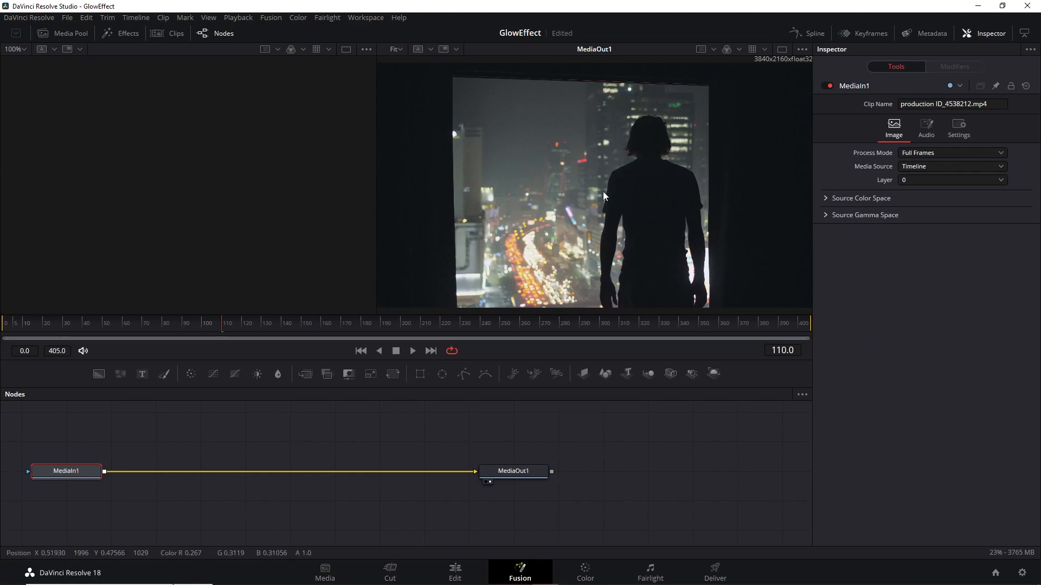
pyautogui.moveTo(441, 574)
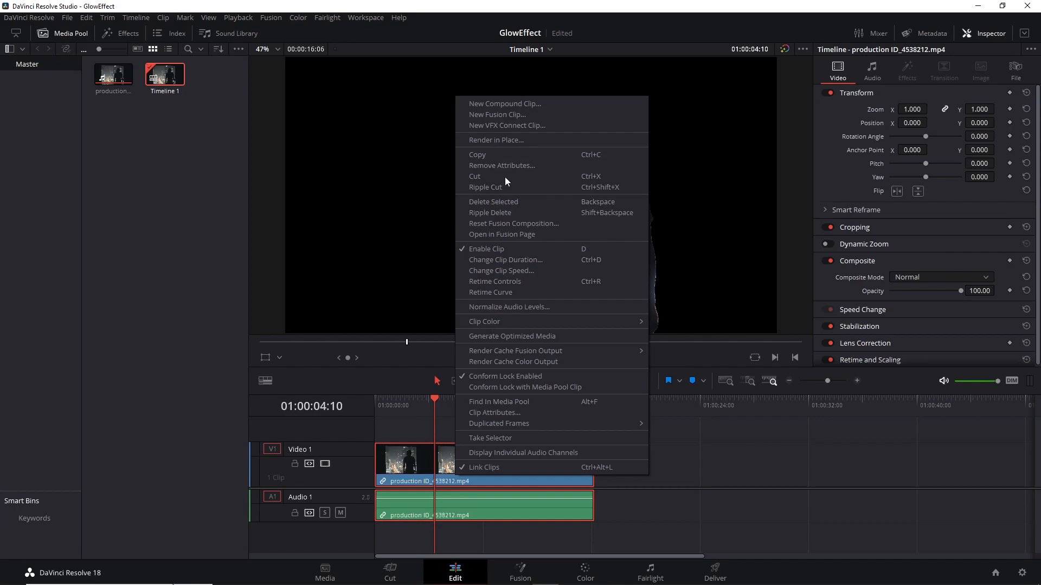
# Convert the clip into Fusion Clip 1, open it as a timeline, and play it back
pyautogui.click(497, 114)
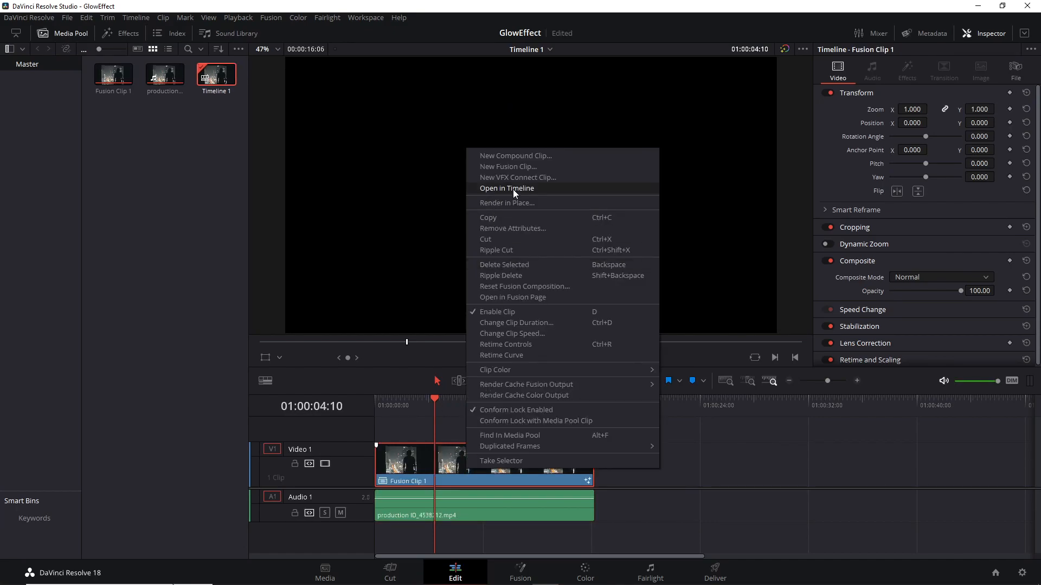
pyautogui.click(507, 188)
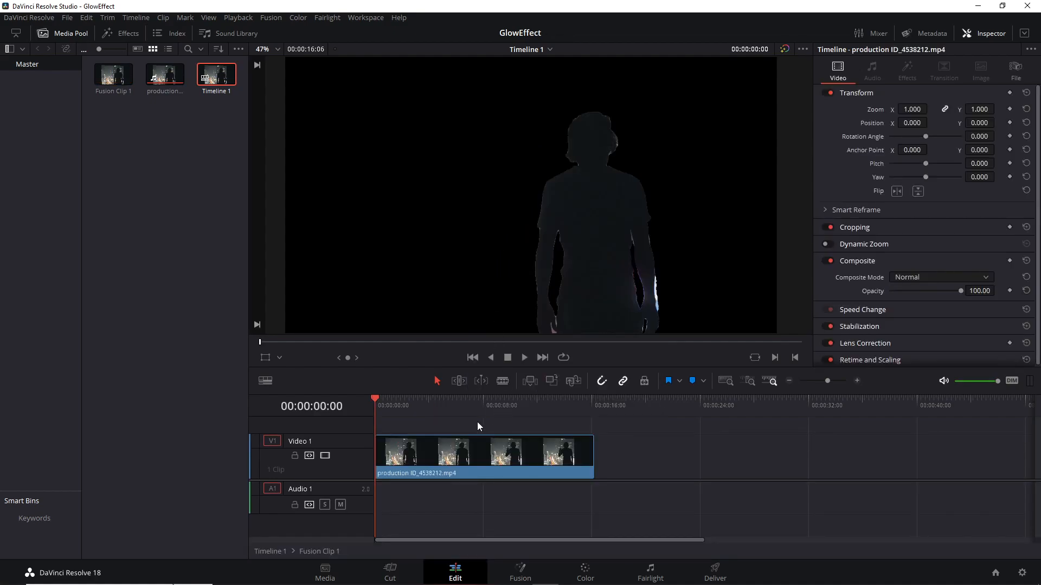
pyautogui.click(524, 357)
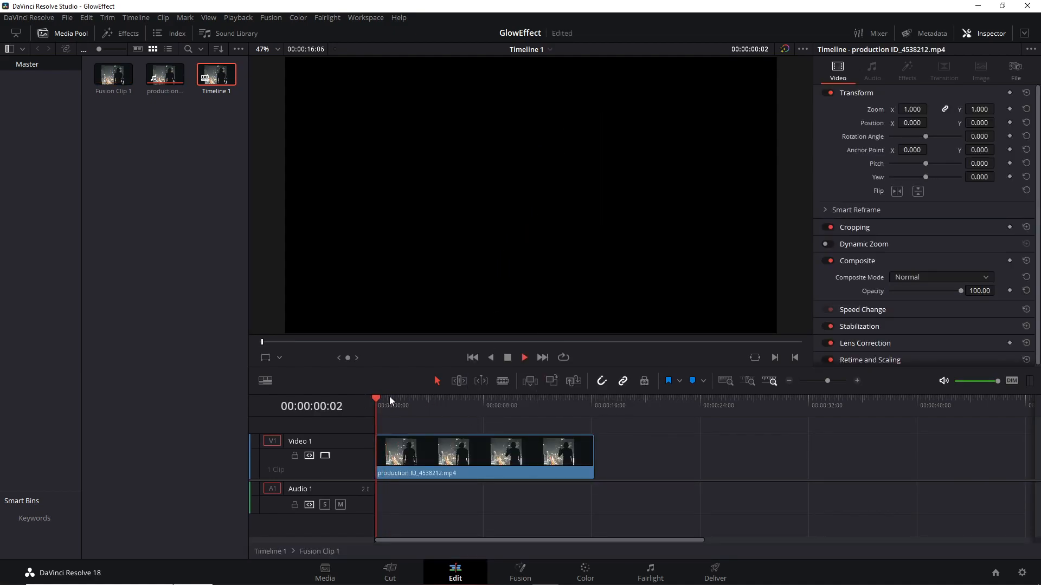
pyautogui.click(379, 401)
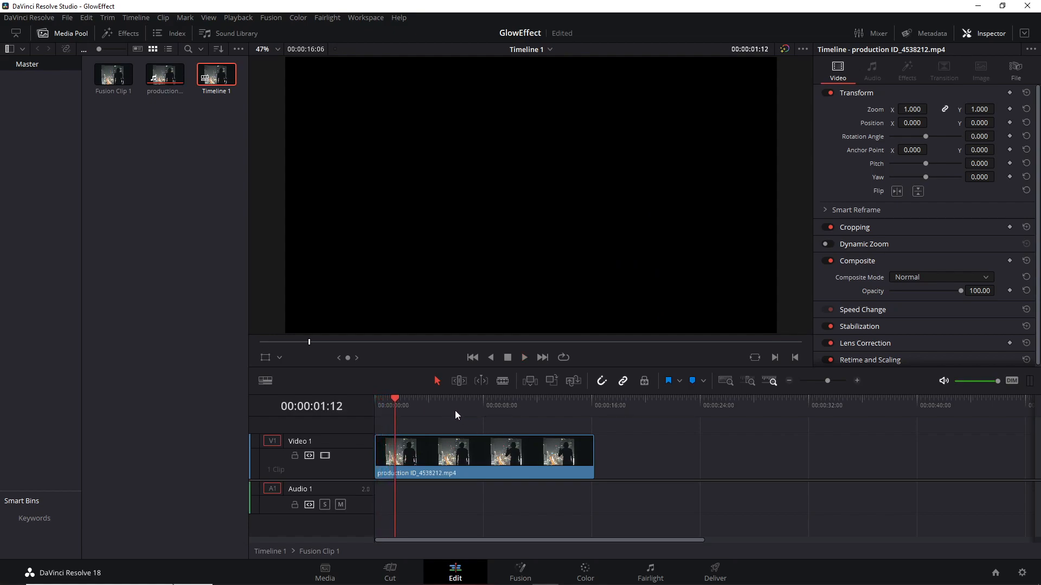
pyautogui.click(584, 573)
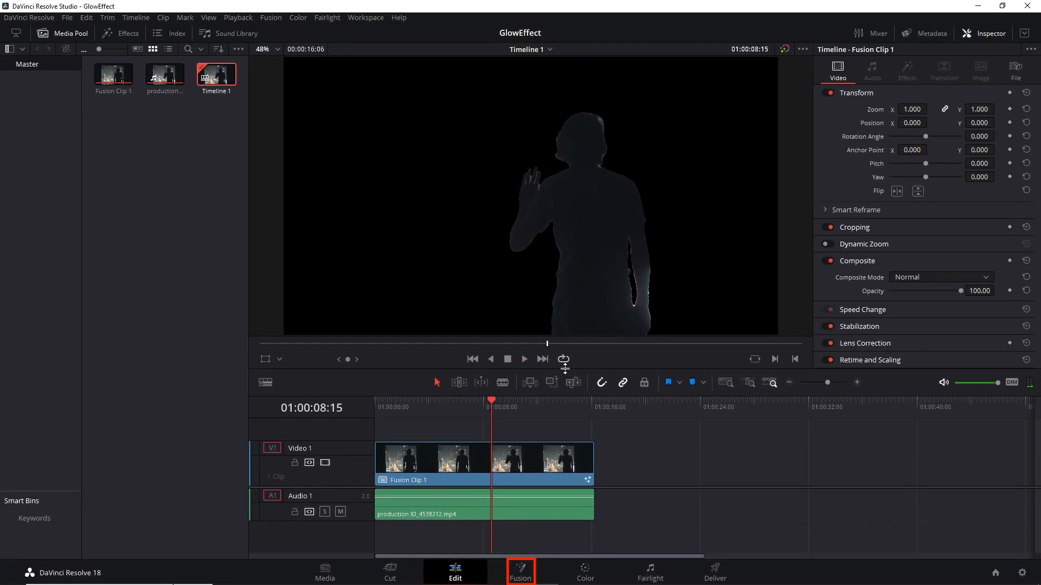
# Wire AlphaEdgeCCv between MediaIn1 and MediaOut1 and adjust its Pre-Blur Size
pyautogui.click(519, 571)
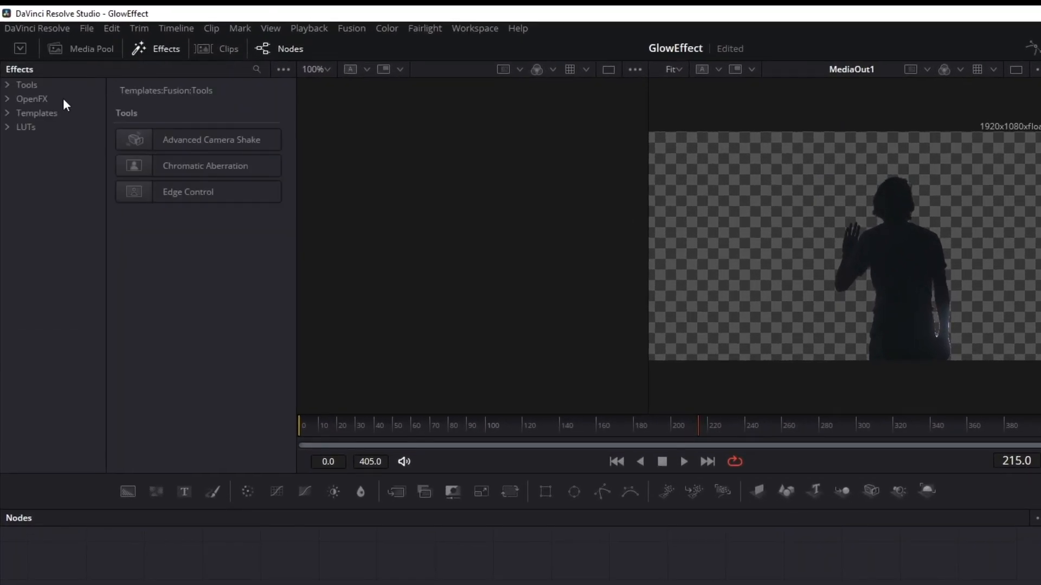
pyautogui.click(36, 113)
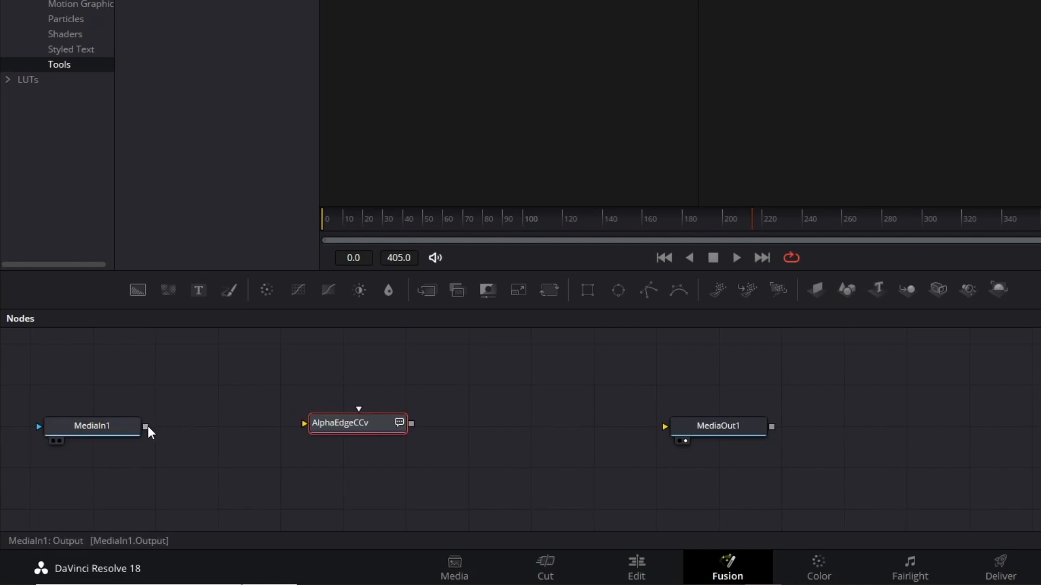
pyautogui.moveTo(145, 427); pyautogui.dragTo(305, 423)
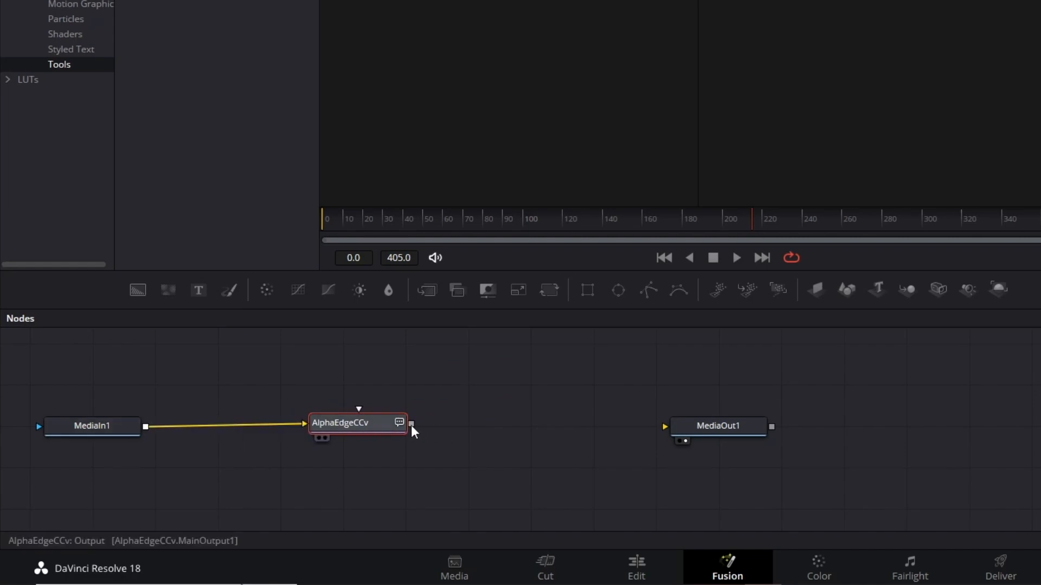
pyautogui.moveTo(411, 425); pyautogui.dragTo(660, 426)
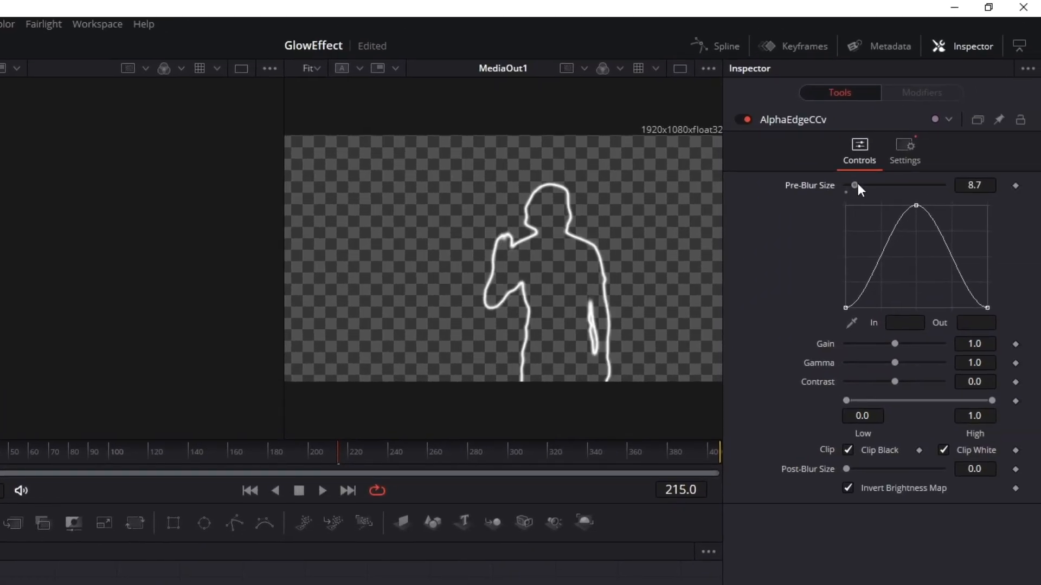
pyautogui.moveTo(857, 185); pyautogui.dragTo(846, 185)
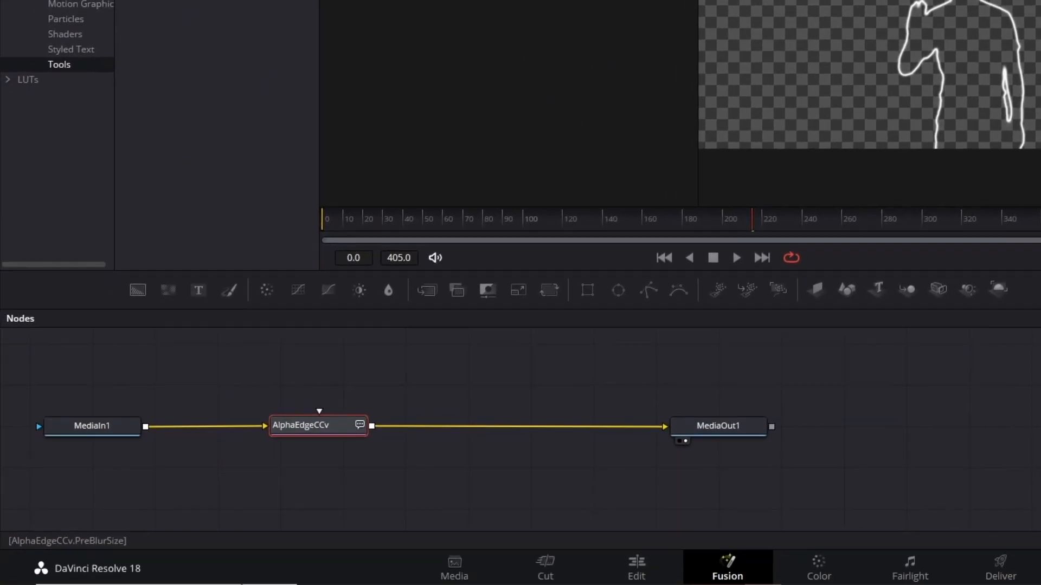
# Insert a Glow node after AlphaEdgeCCv and tune its blend for a pink neon look
pyautogui.press('shift+space')
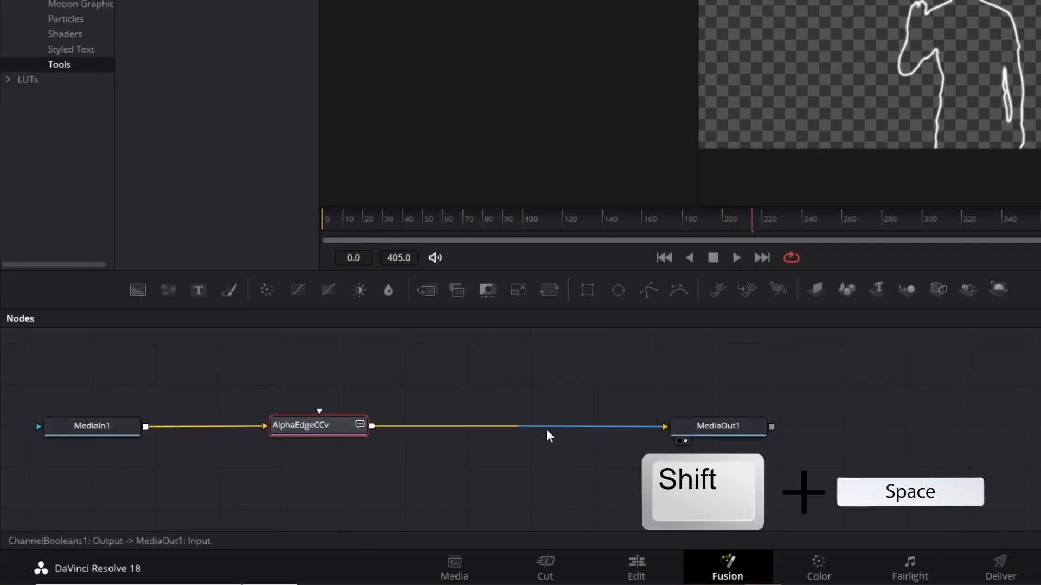
pyautogui.press('shift+space')
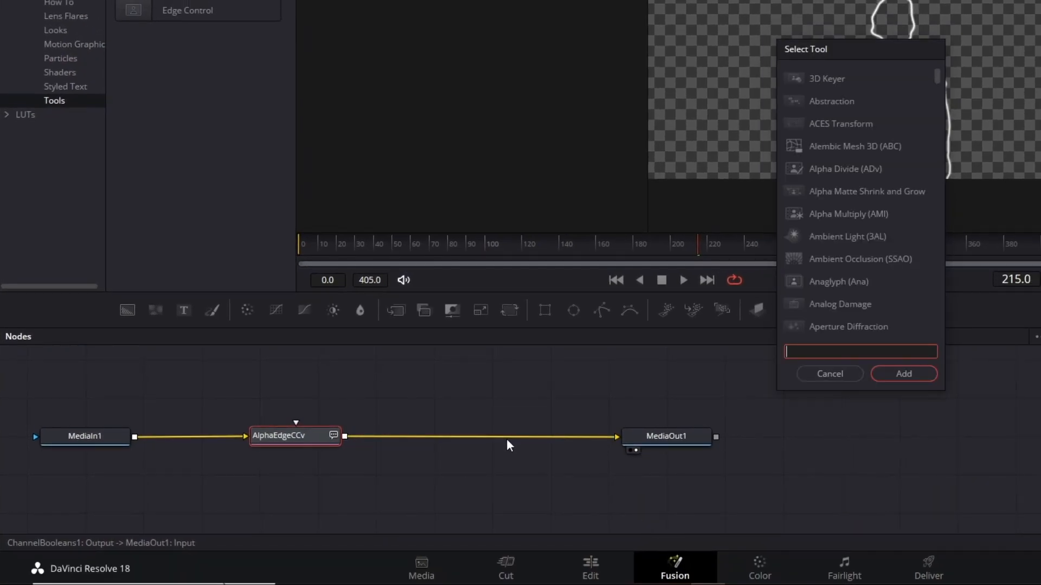
pyautogui.write('glow')
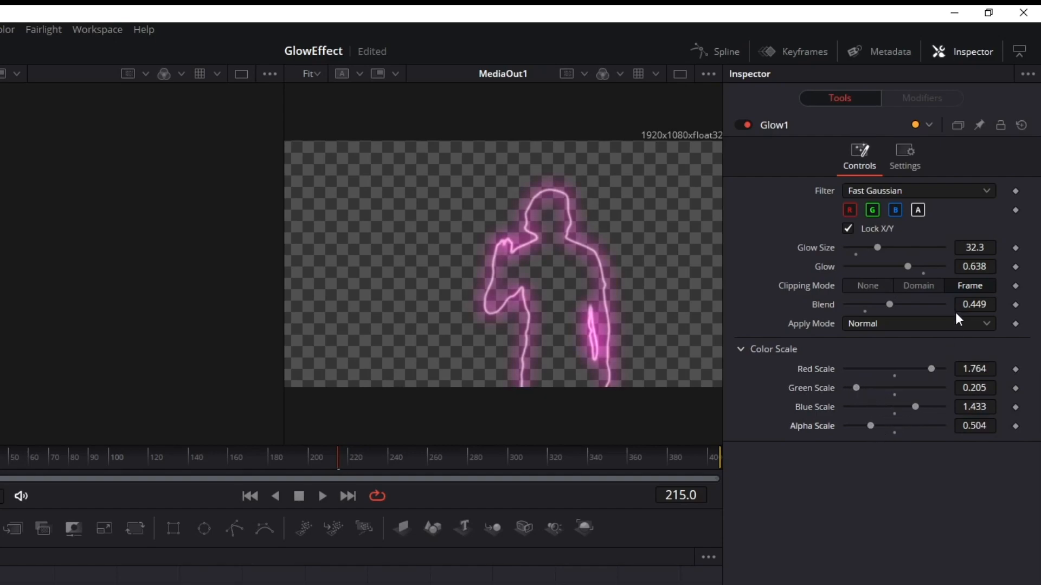
pyautogui.moveTo(889, 304); pyautogui.dragTo(914, 304)
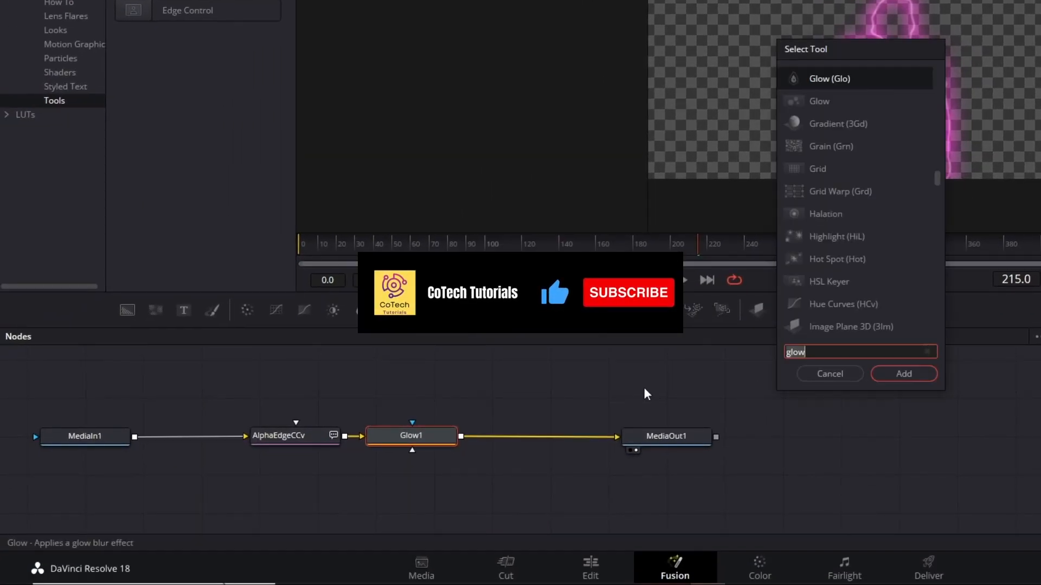
# Add a Color Corrector after the Glow and shift its hue toward cyan
pyautogui.write('Color Corrector')
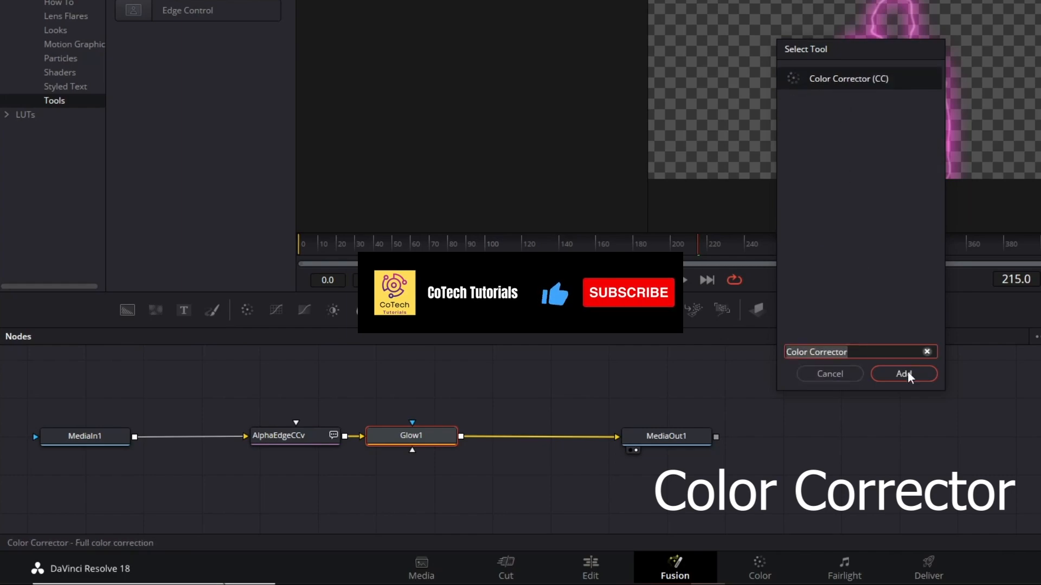
pyautogui.click(904, 374)
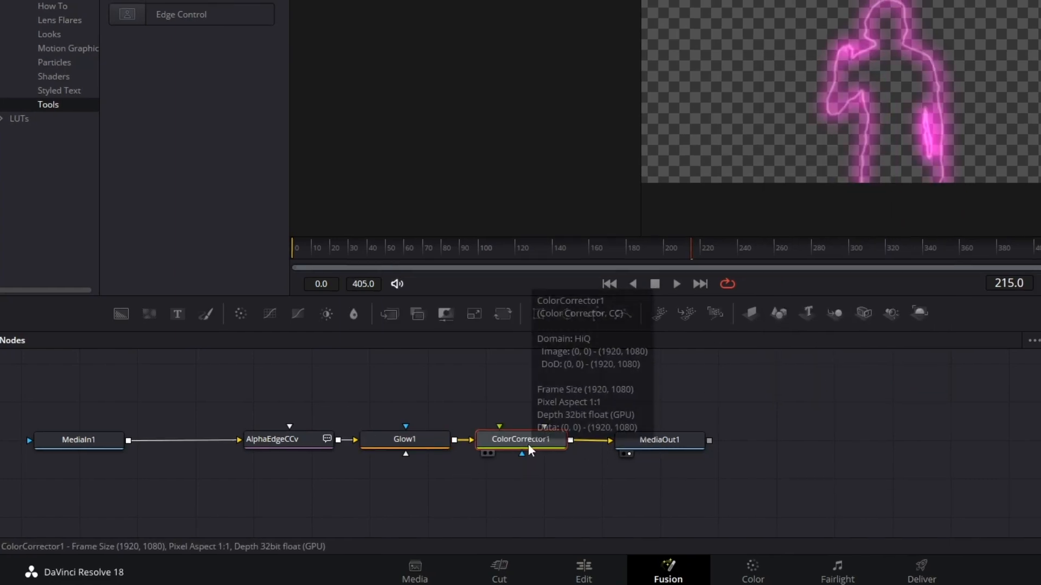
pyautogui.doubleClick(520, 440)
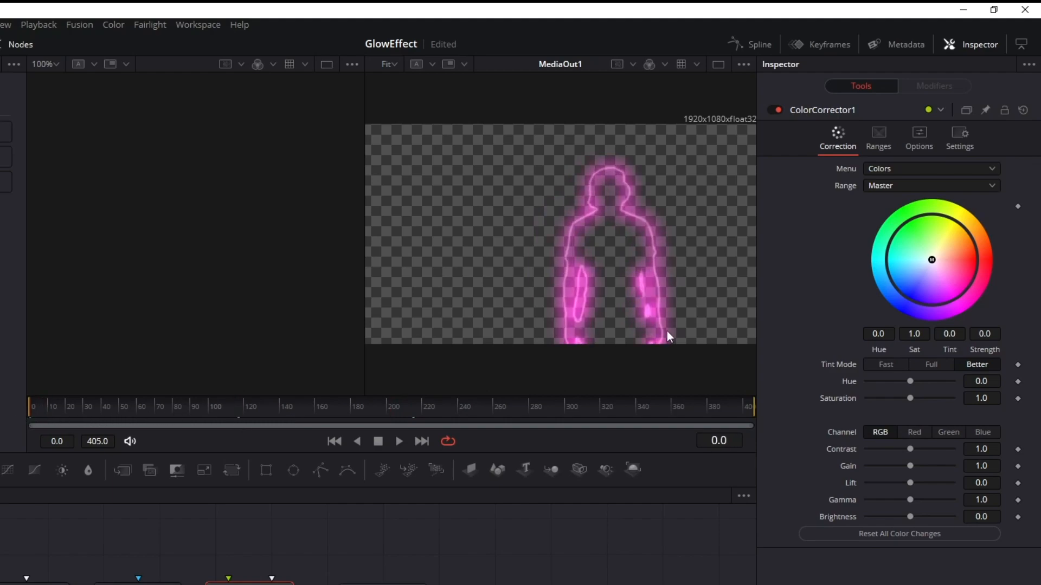
pyautogui.moveTo(910, 381); pyautogui.dragTo(884, 381)
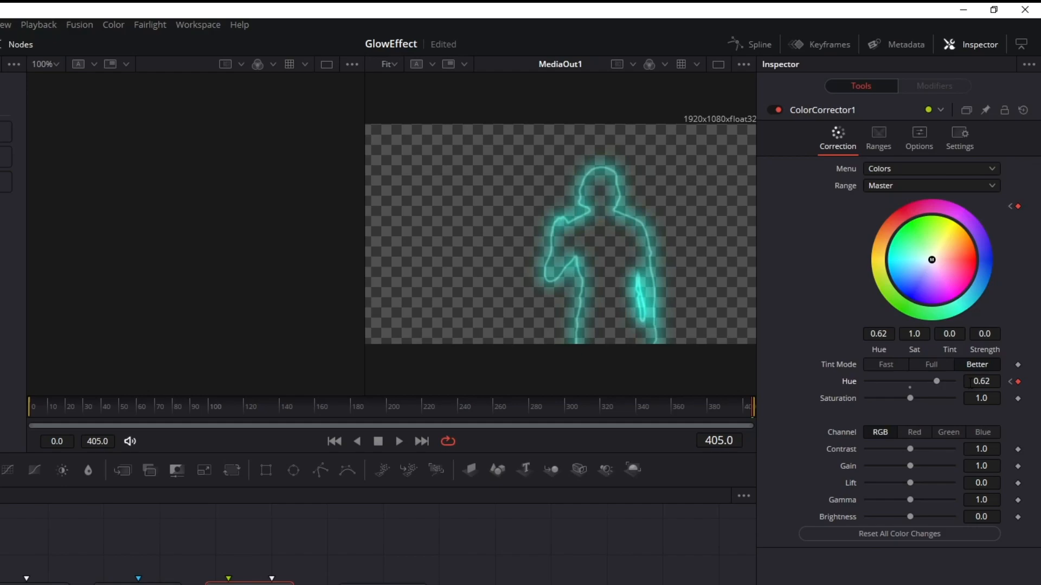
pyautogui.moveTo(361, 500)
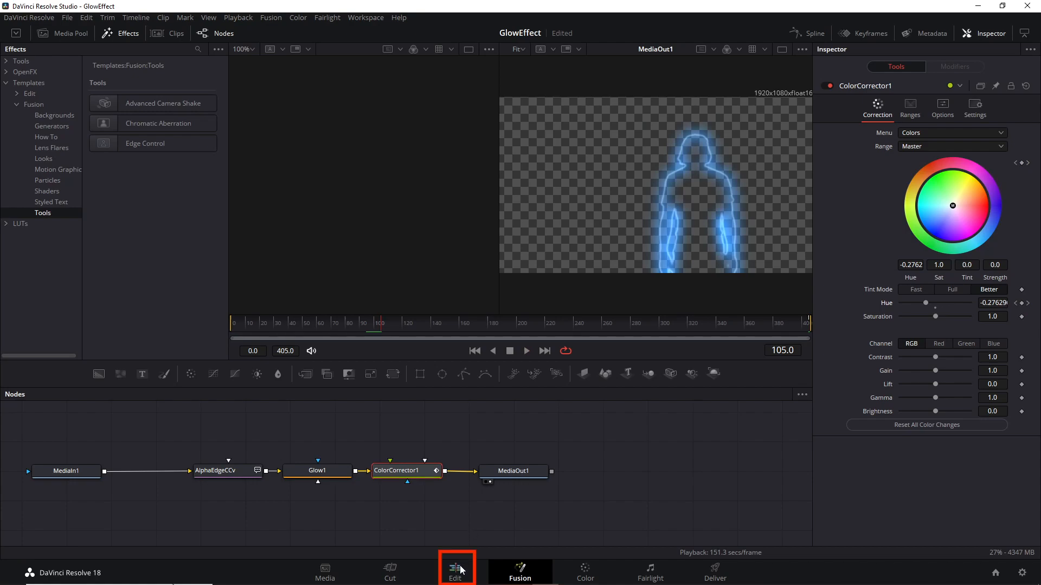
# Play back the Edit-page composite of Fusion Clip 1 over the original city footage
pyautogui.click(456, 573)
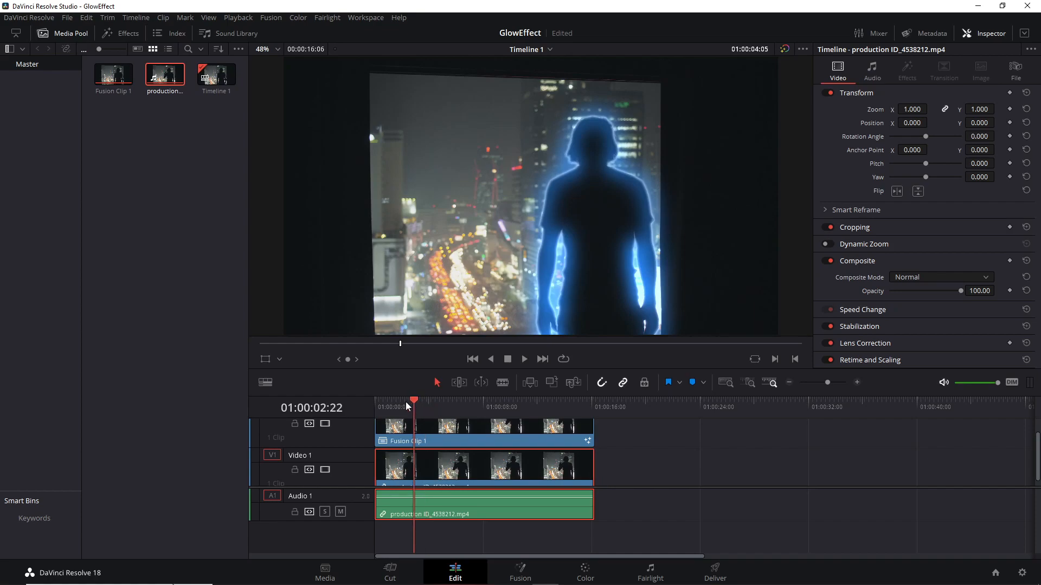
pyautogui.click(524, 359)
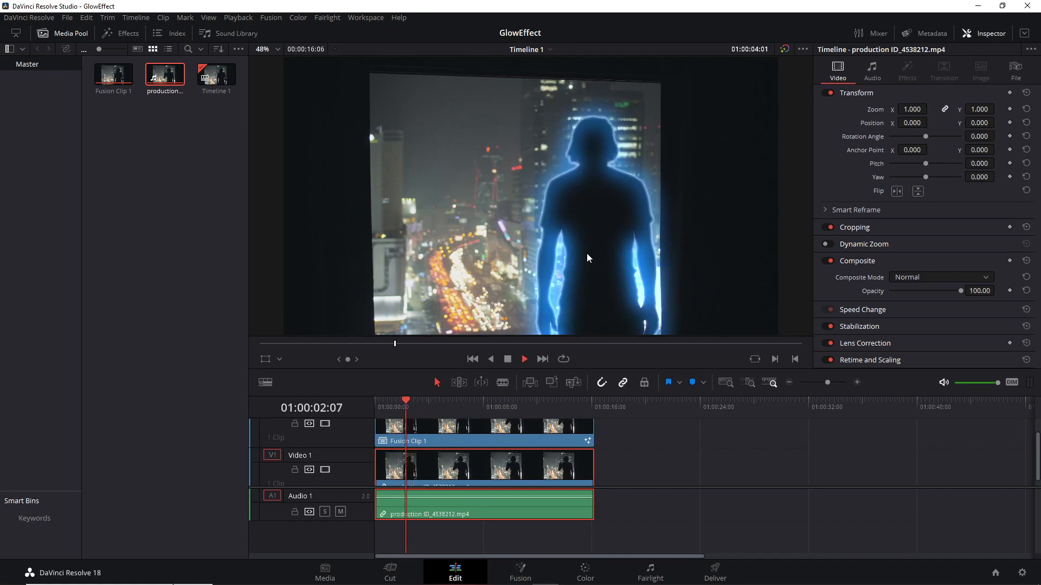